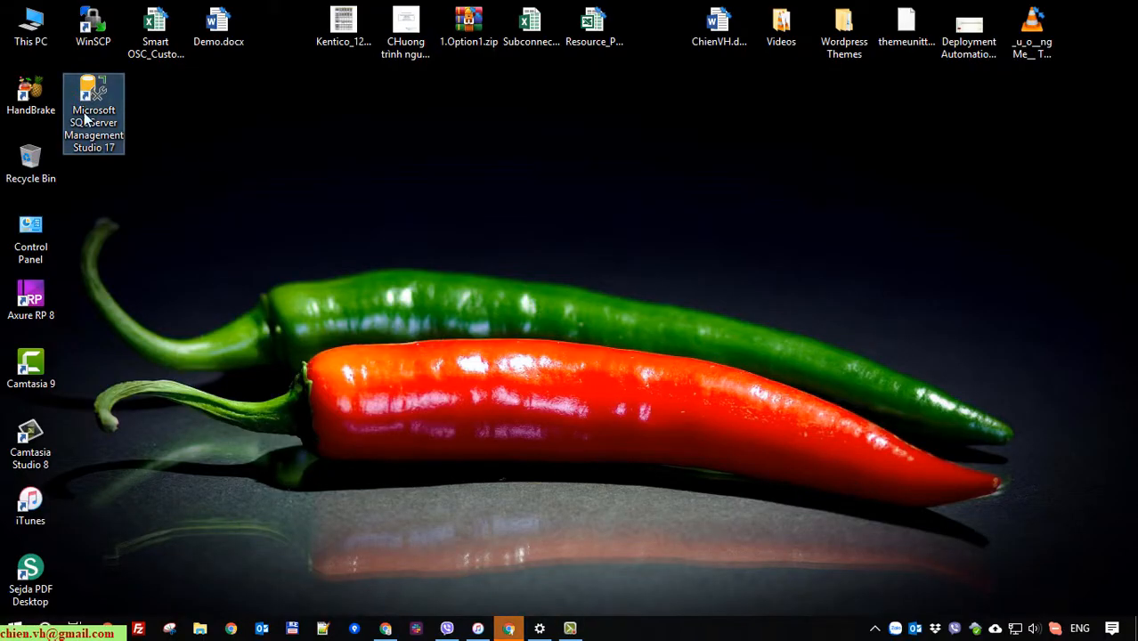
Step: Reach the Programs and Features list of installed software from the Control Panel desktop shortcut
left_click(31, 237)
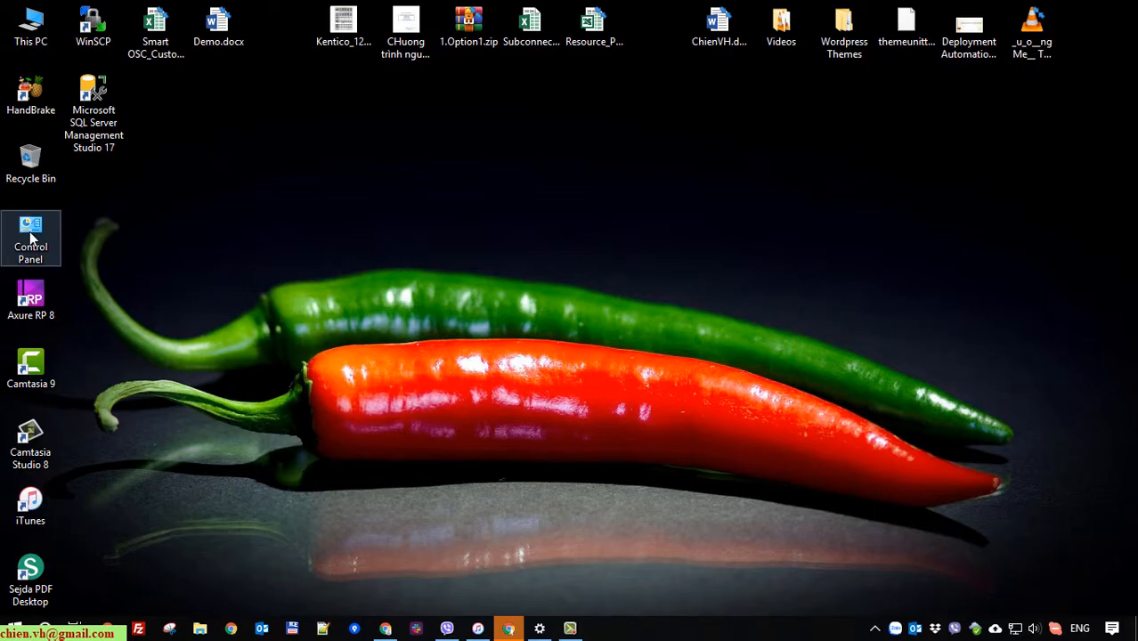
double_click(31, 231)
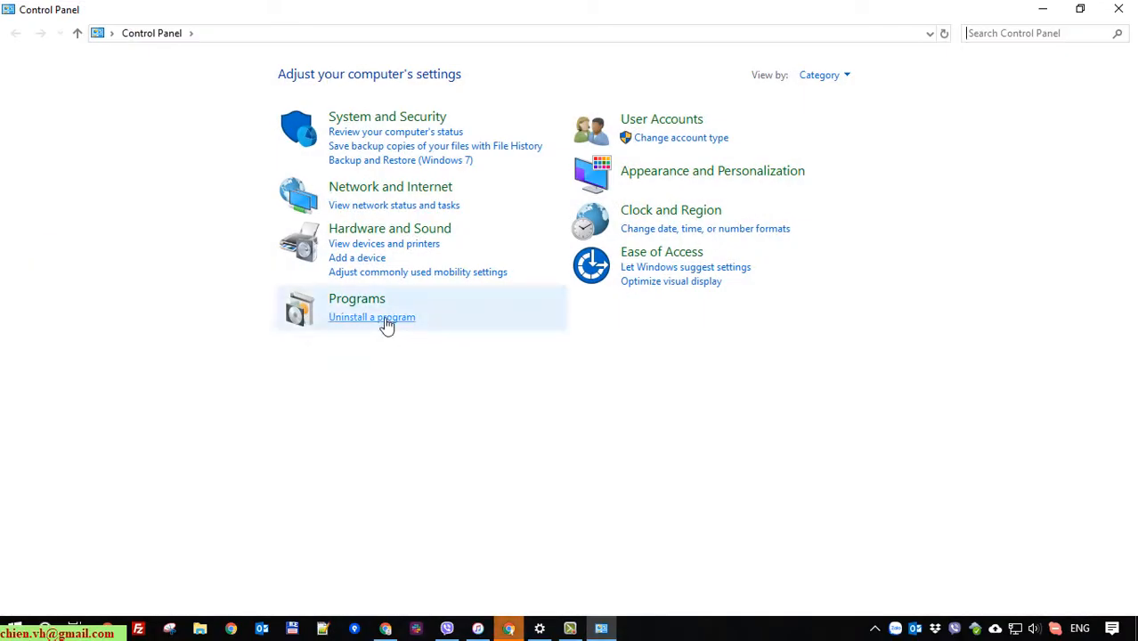
left_click(371, 317)
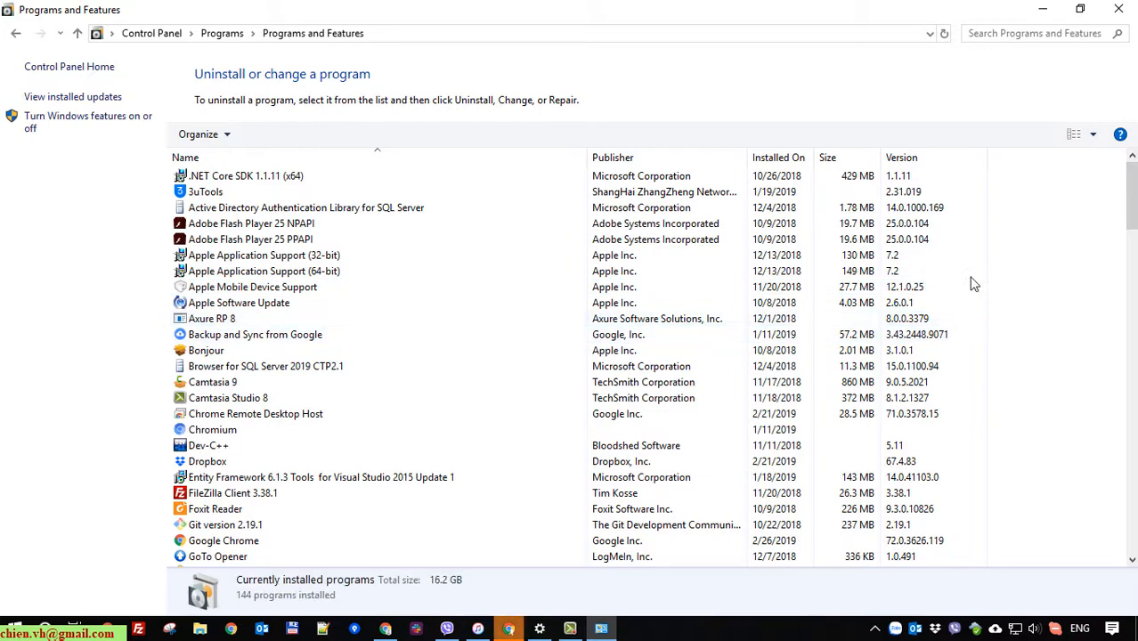
Step: Select Microsoft SQL Server 2019 CTP2.1 (64-bit) in the list and choose Uninstall/Change
scroll("down", 3)
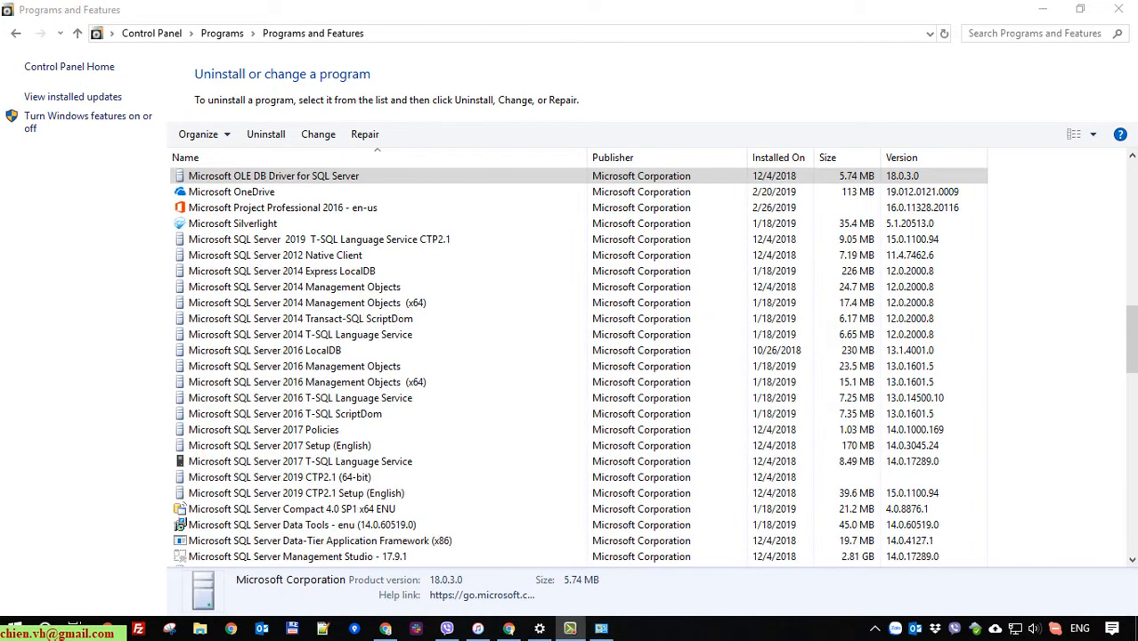
scroll("down", 3)
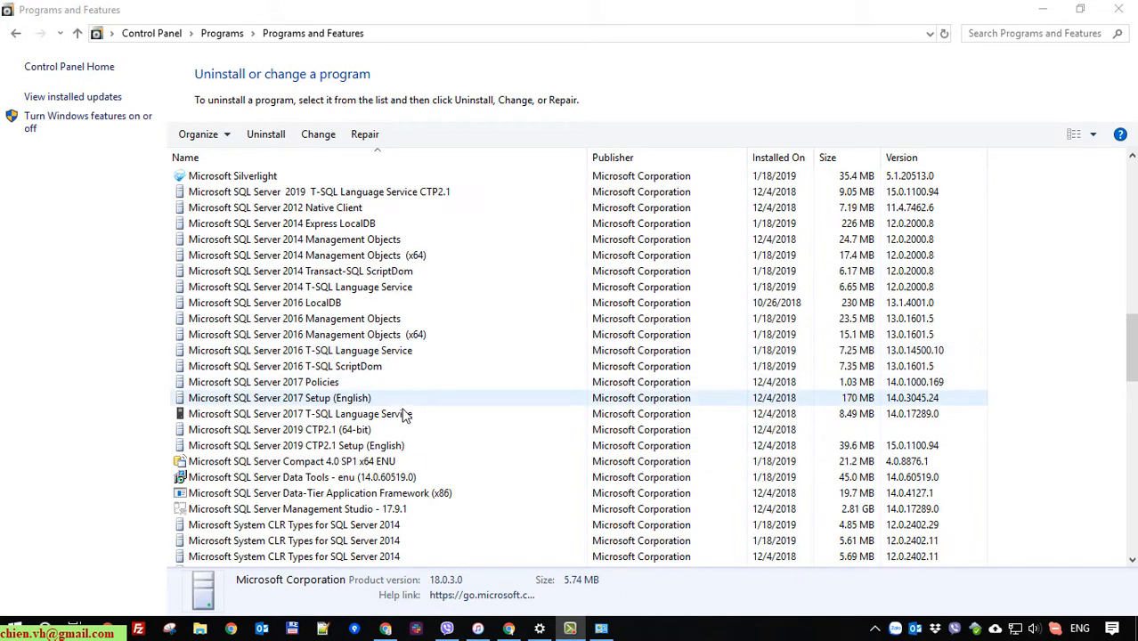
left_click(280, 429)
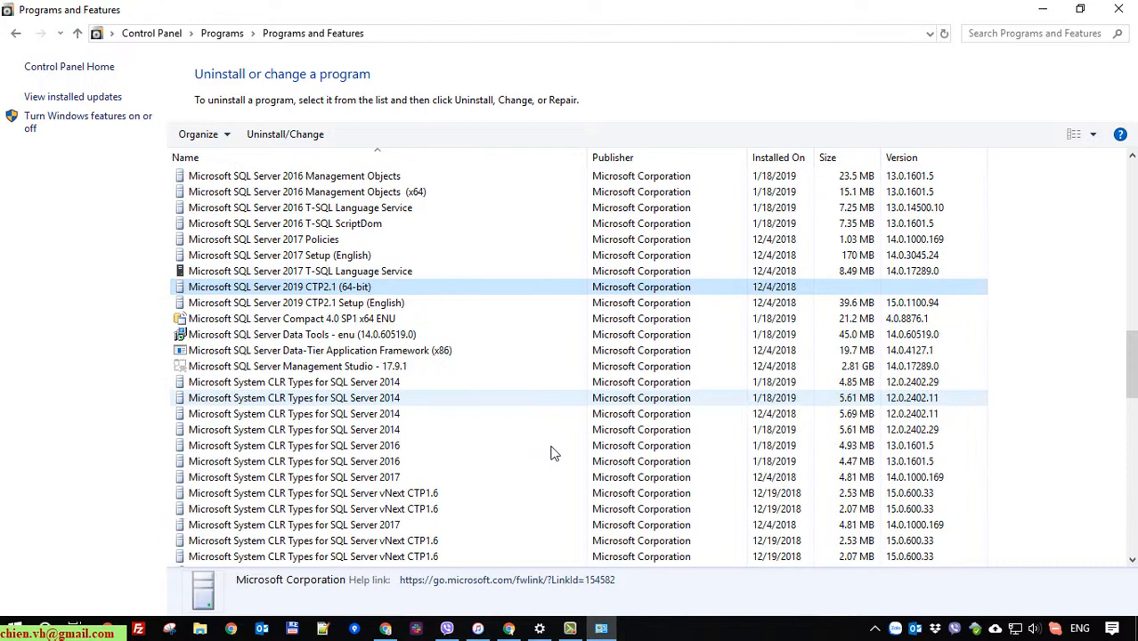
scroll("down", 3)
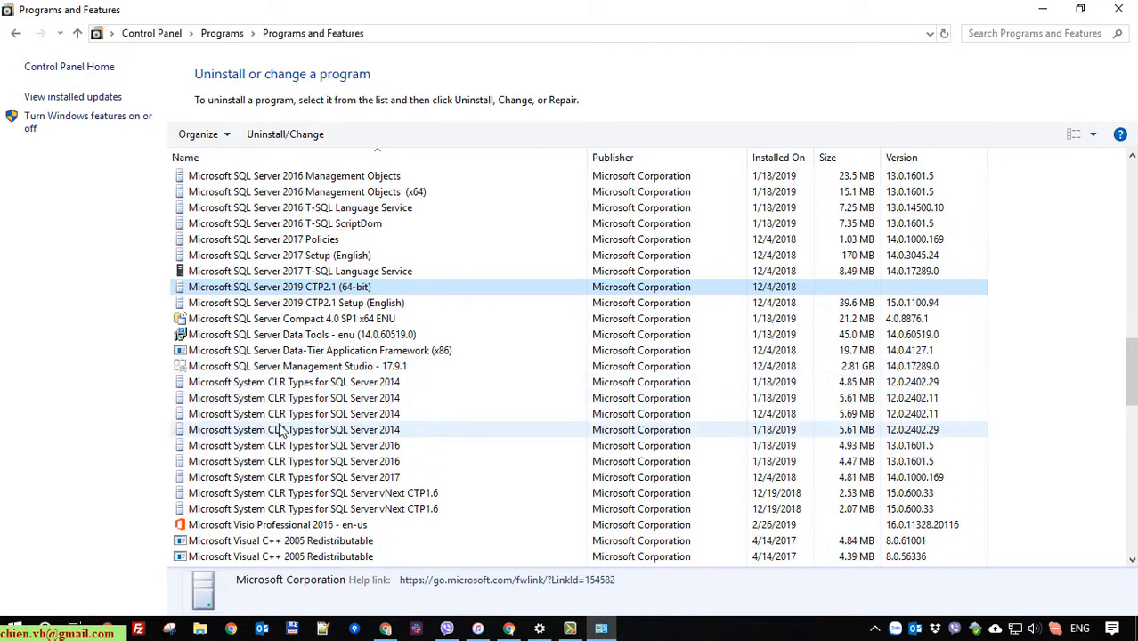
left_click(296, 366)
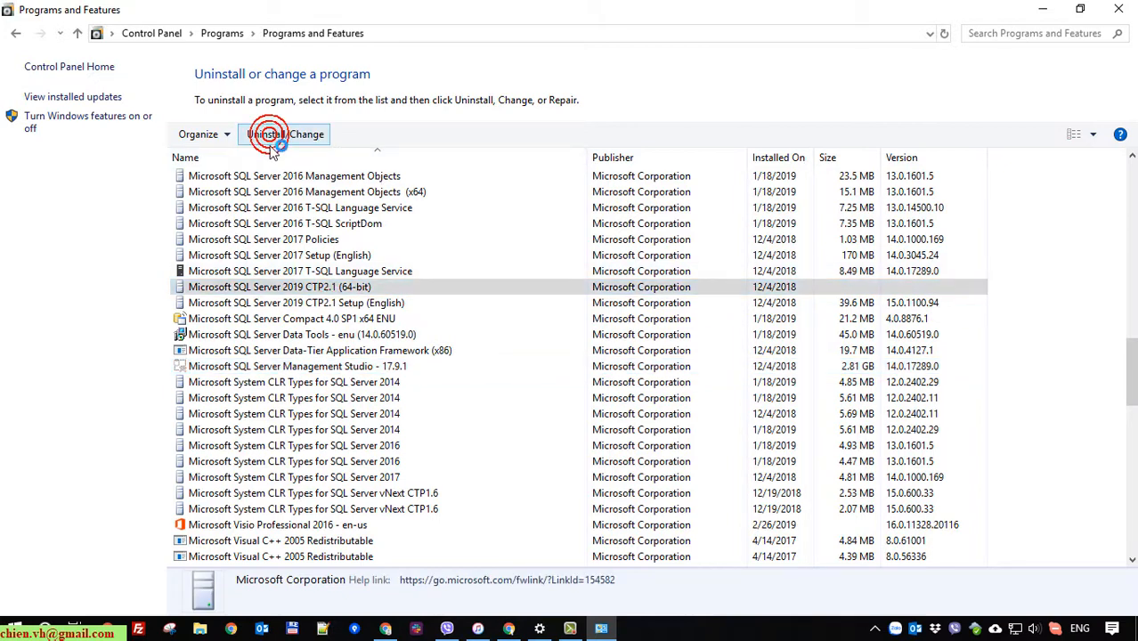
Step: Choose Remove, keep the MSSQLSERVER instance and all its features, reaching Ready to Remove
left_click(284, 134)
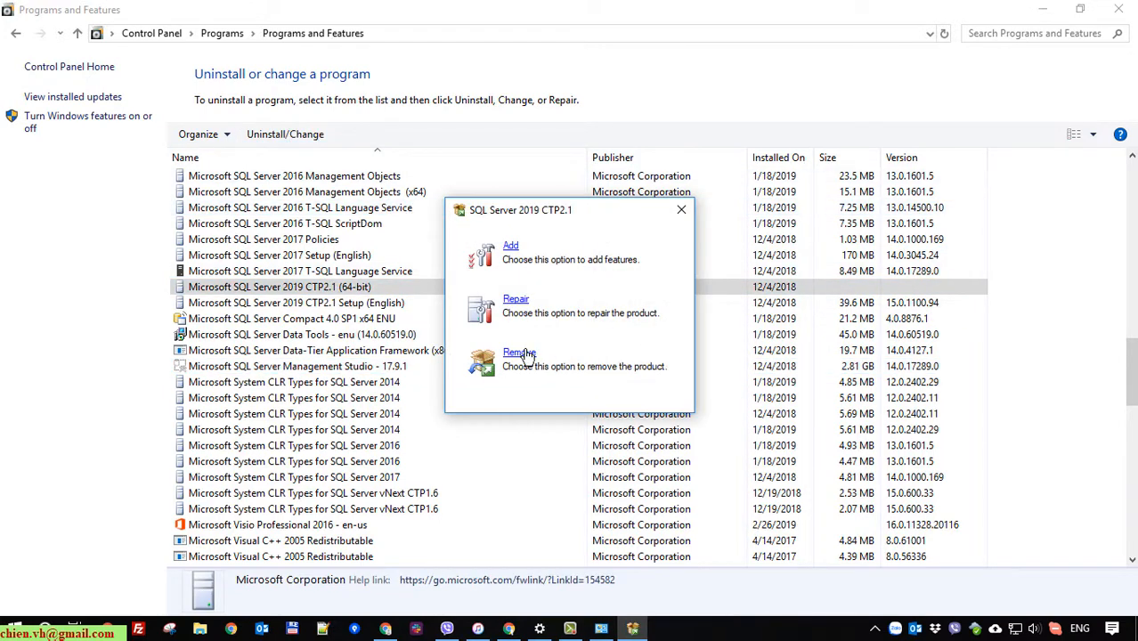
left_click(519, 353)
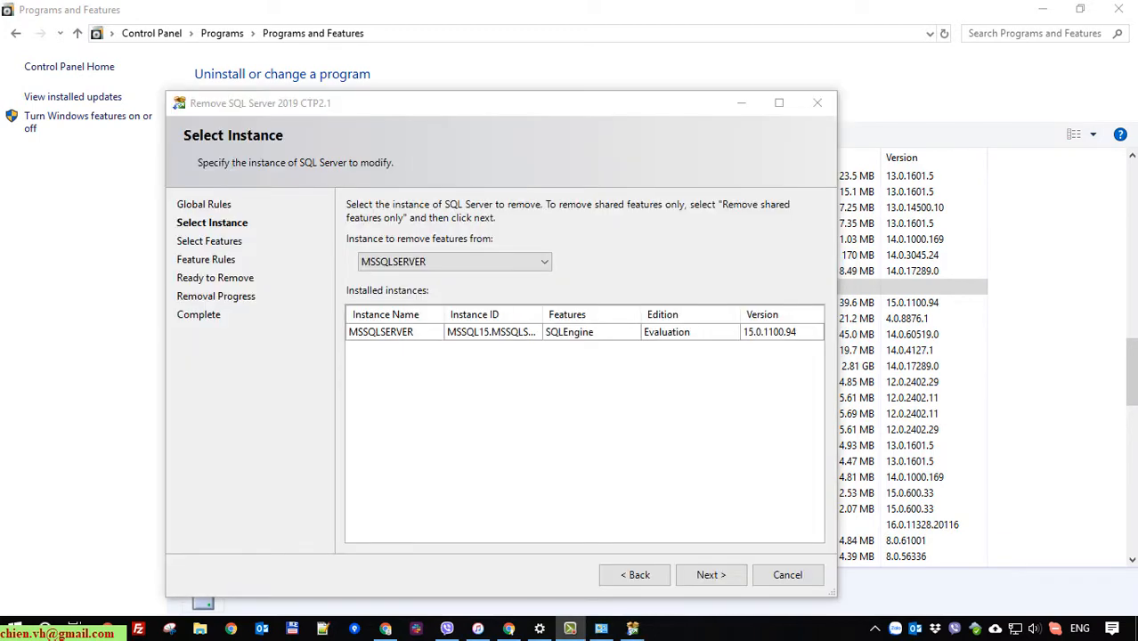
left_click(710, 574)
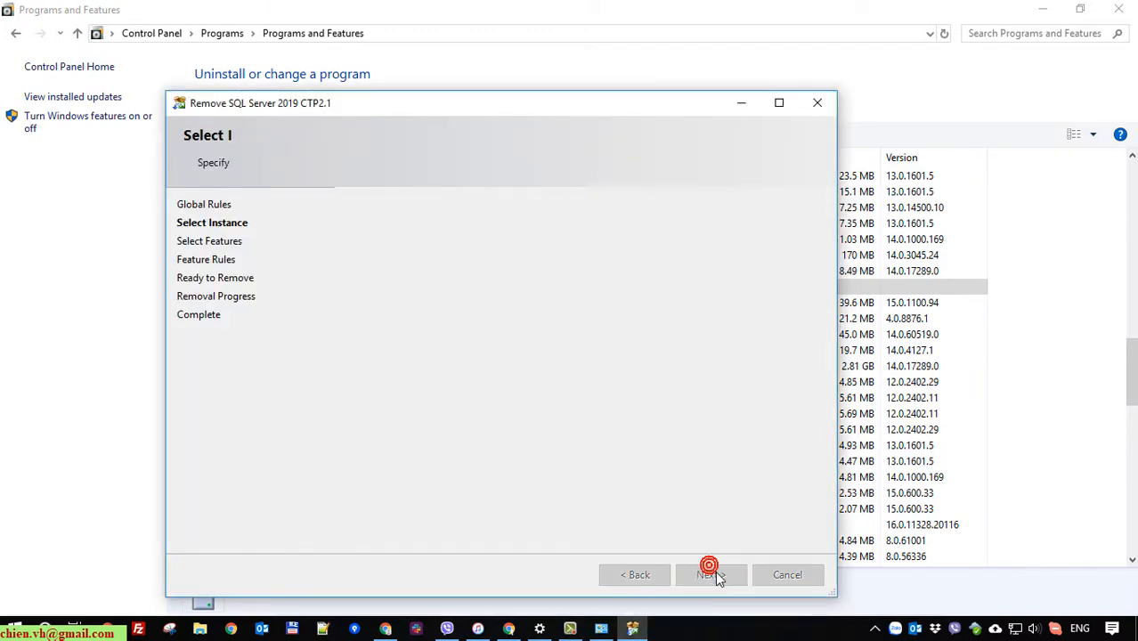
left_click(709, 574)
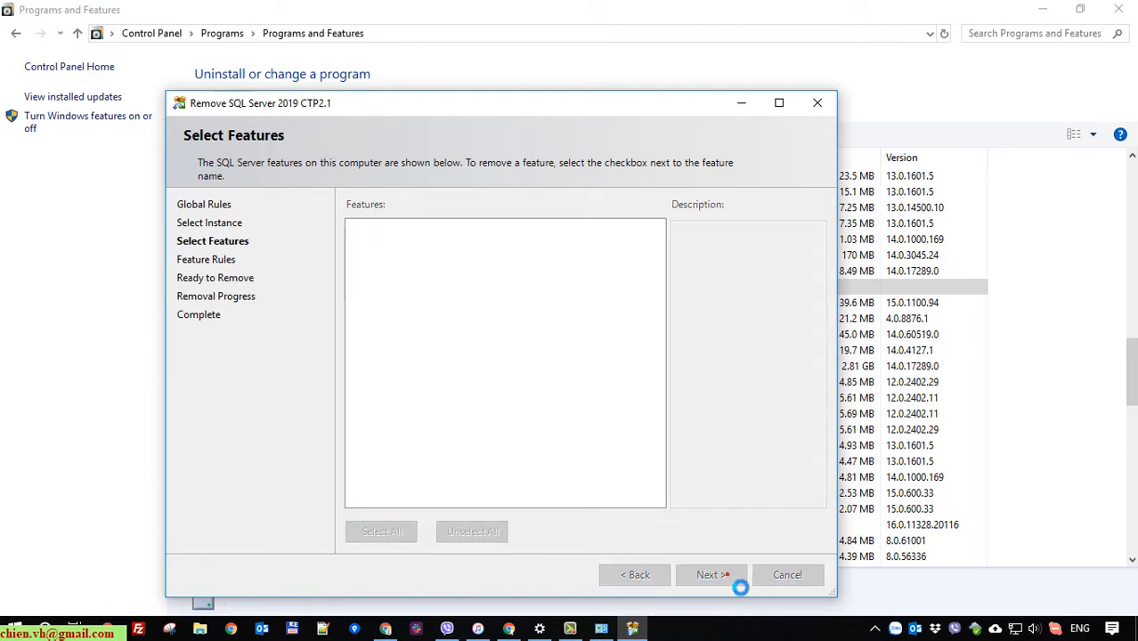
left_click(710, 574)
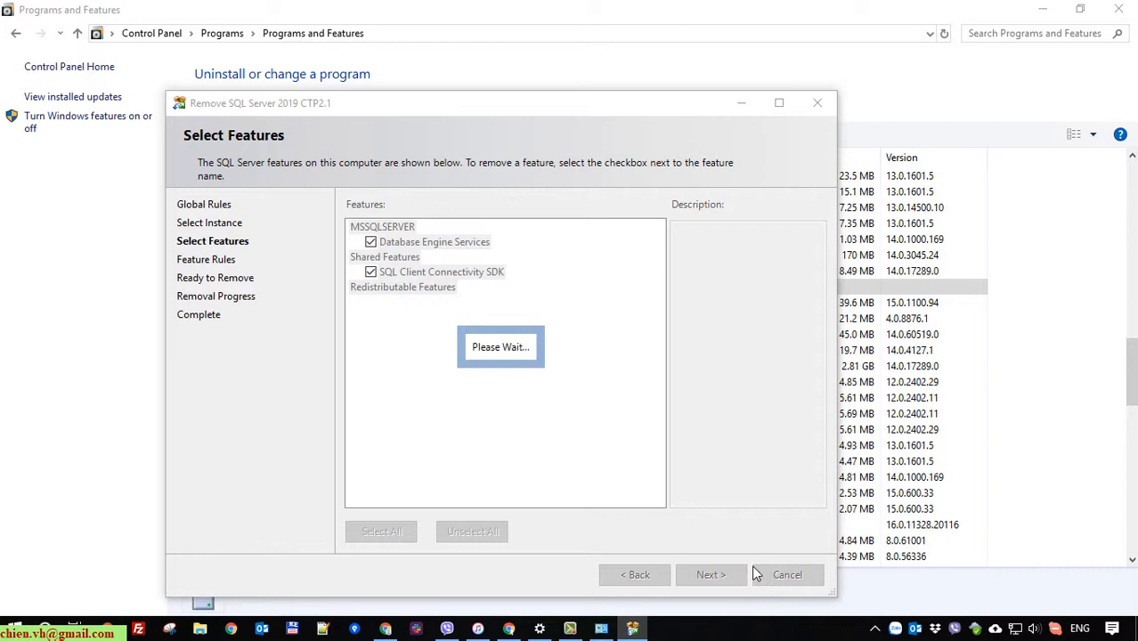
left_click(710, 574)
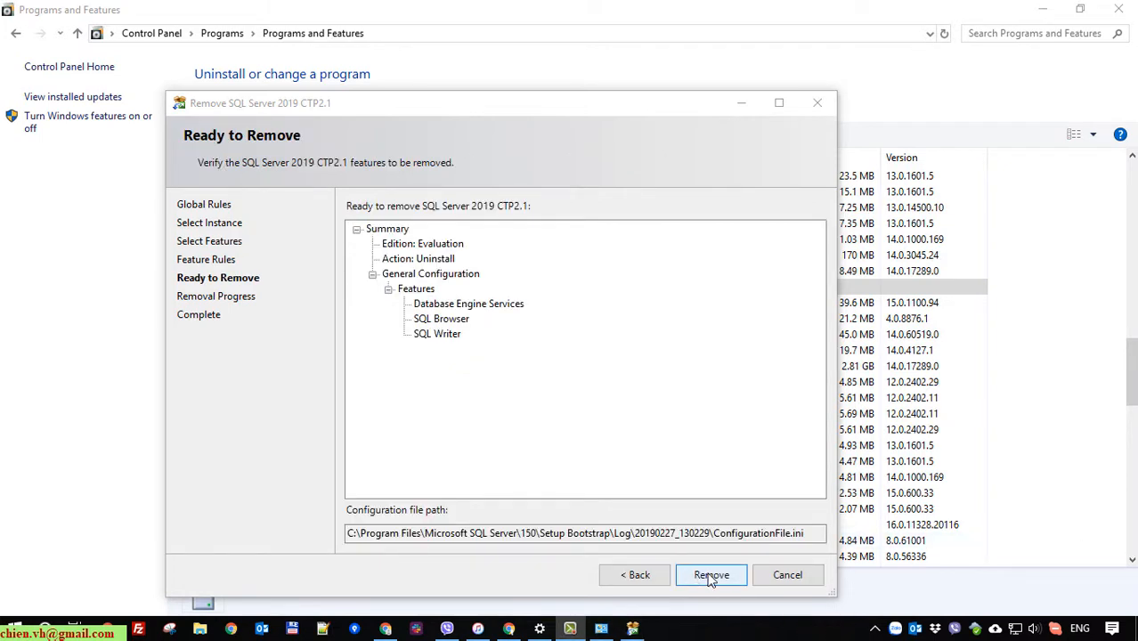
Step: Remove Database Engine Services, SQL Browser and SQL Writer, then close the completed setup
left_click(711, 574)
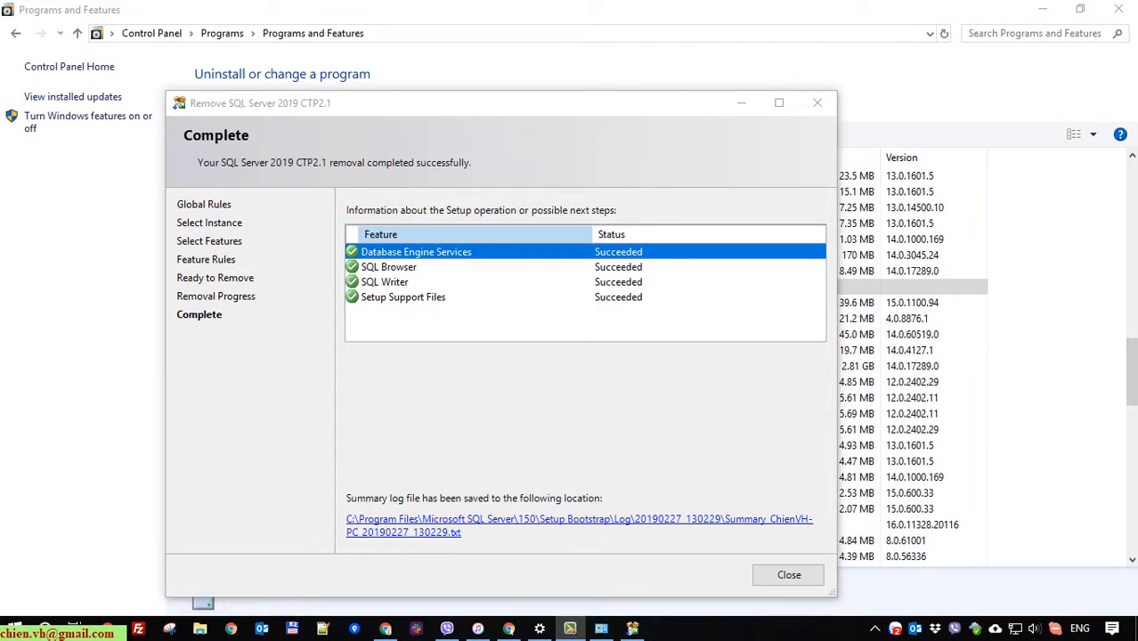
mouse_move(470, 429)
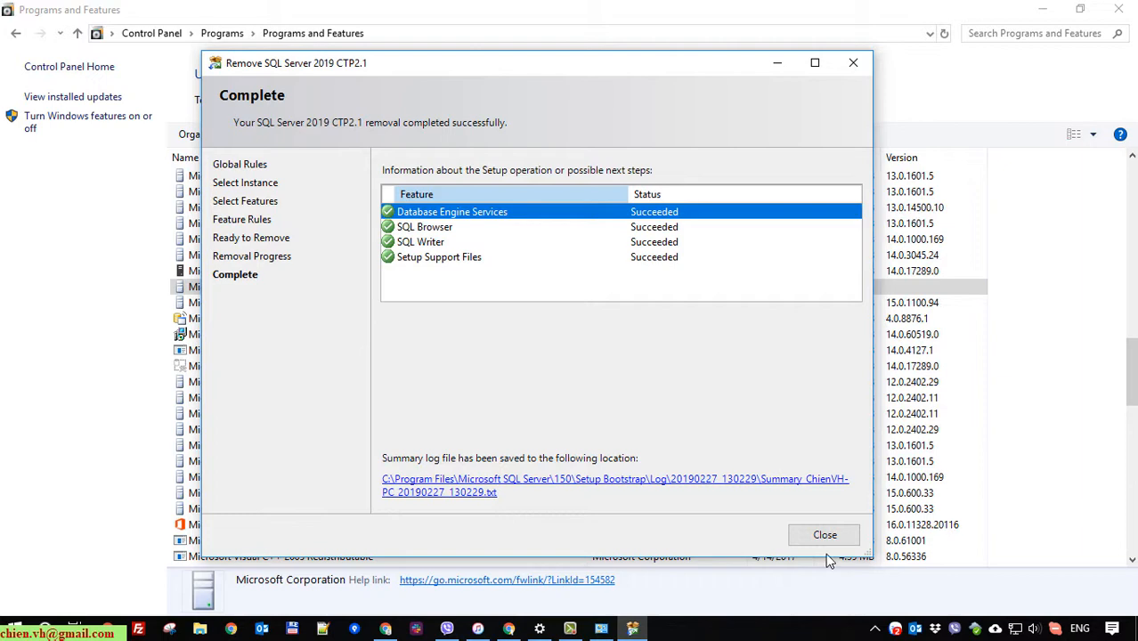
left_click(824, 535)
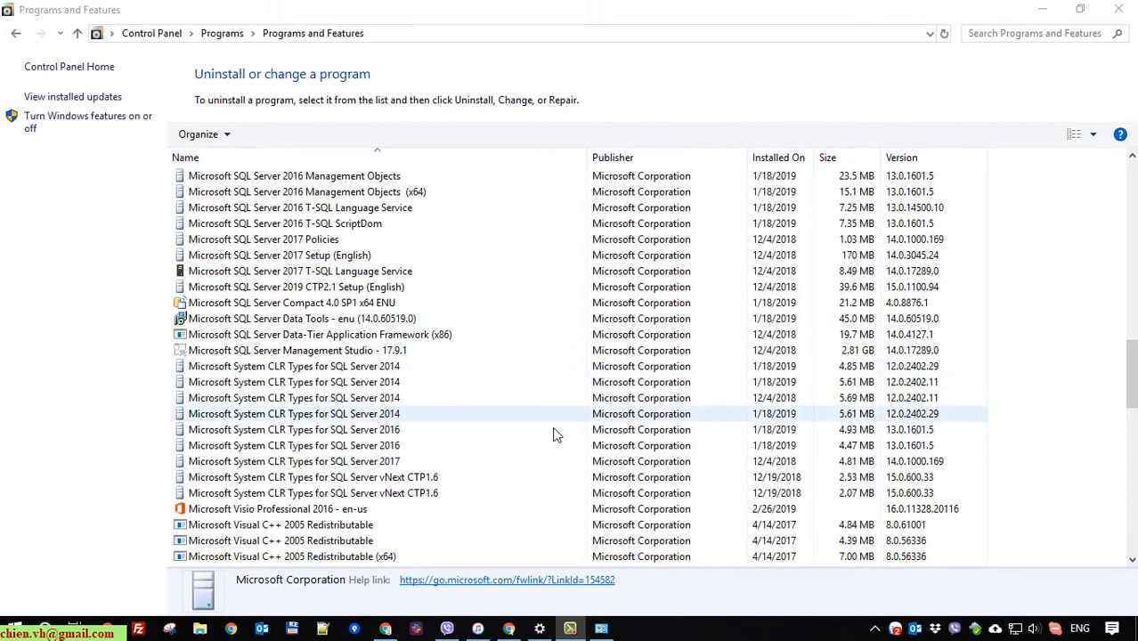
Step: Uninstall SQL Server Management Studio 17.9.1 from the list and close its setup after success
left_click(297, 350)
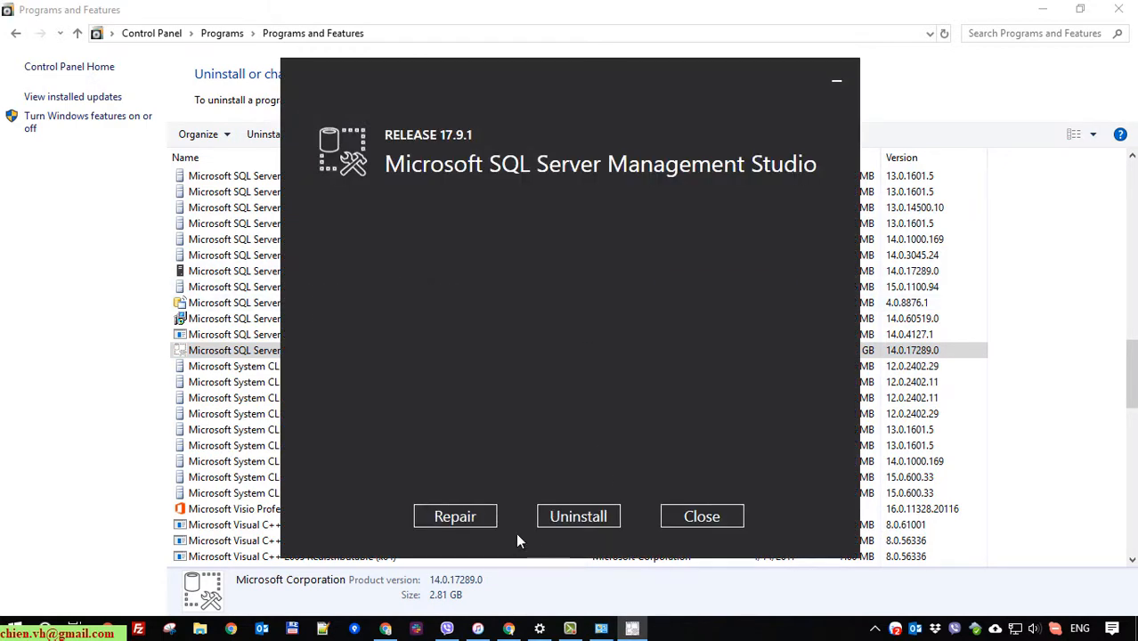
mouse_move(621, 176)
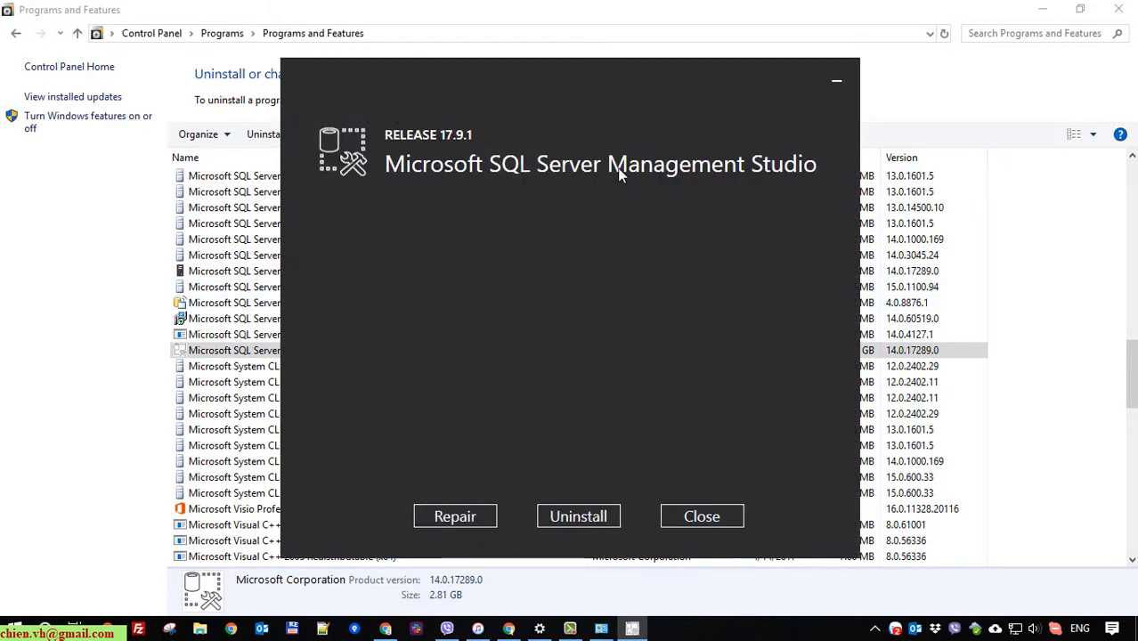
left_click(578, 517)
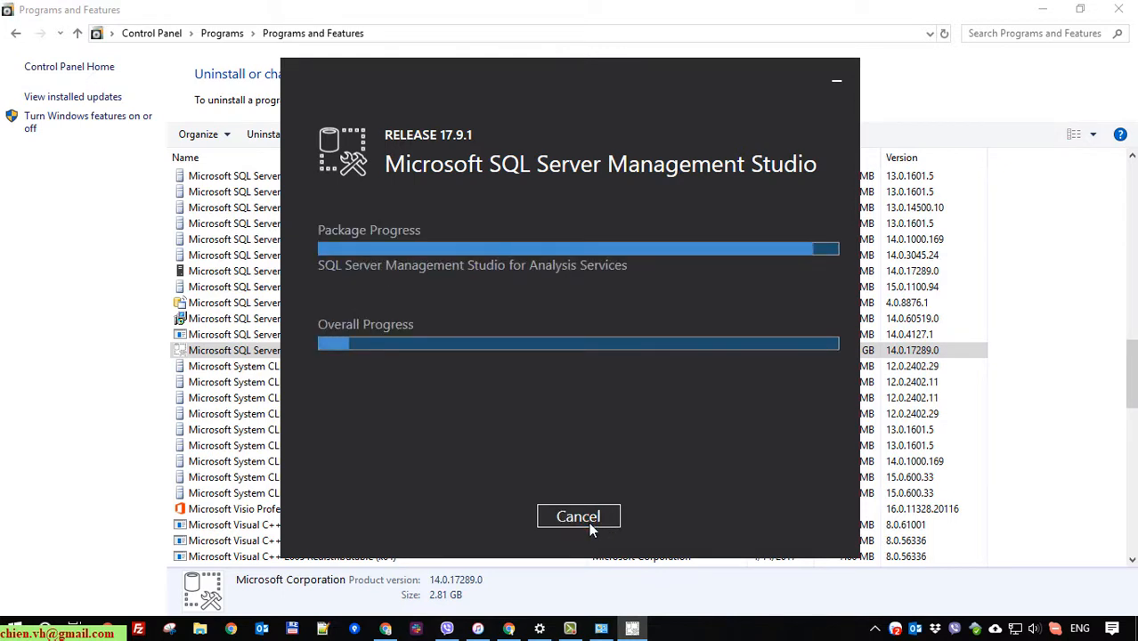
mouse_move(610, 510)
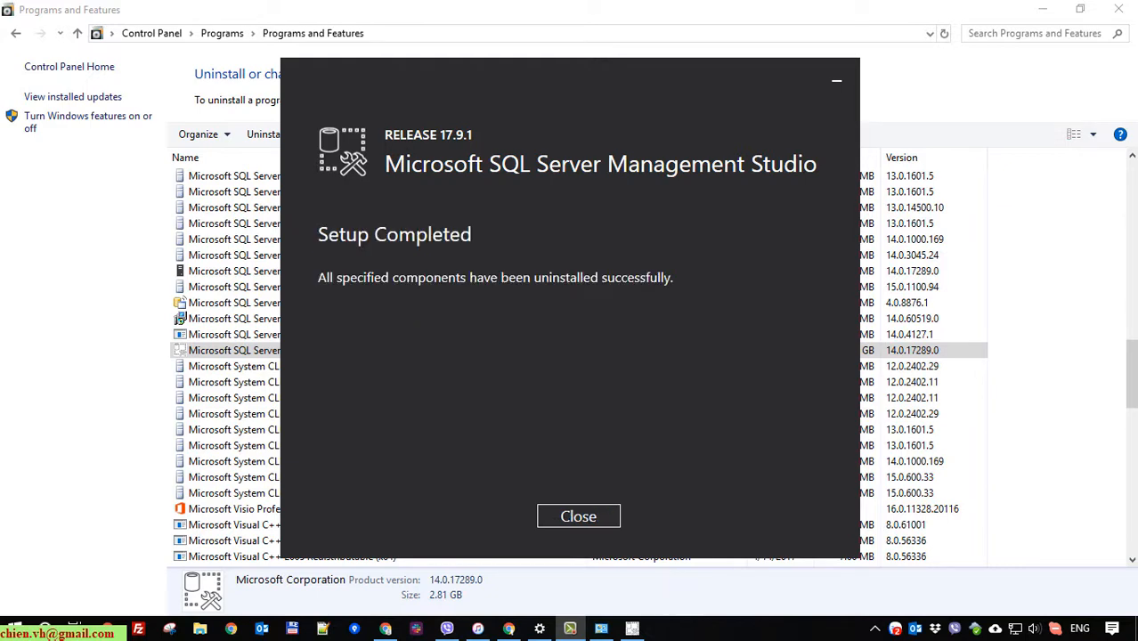
left_click(577, 516)
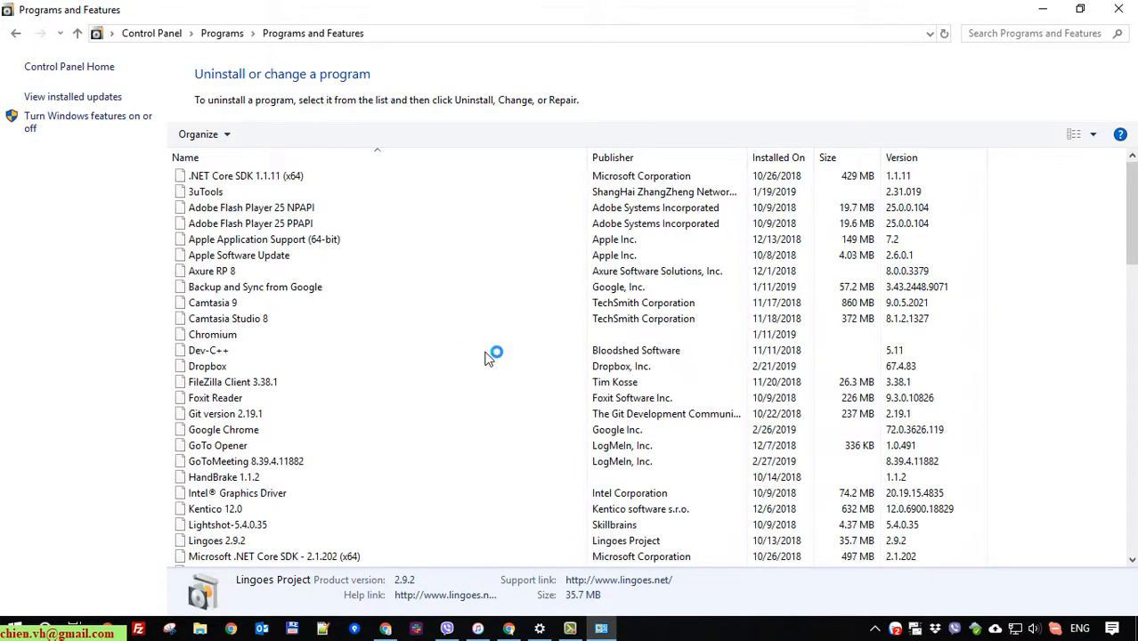
scroll("down", 3)
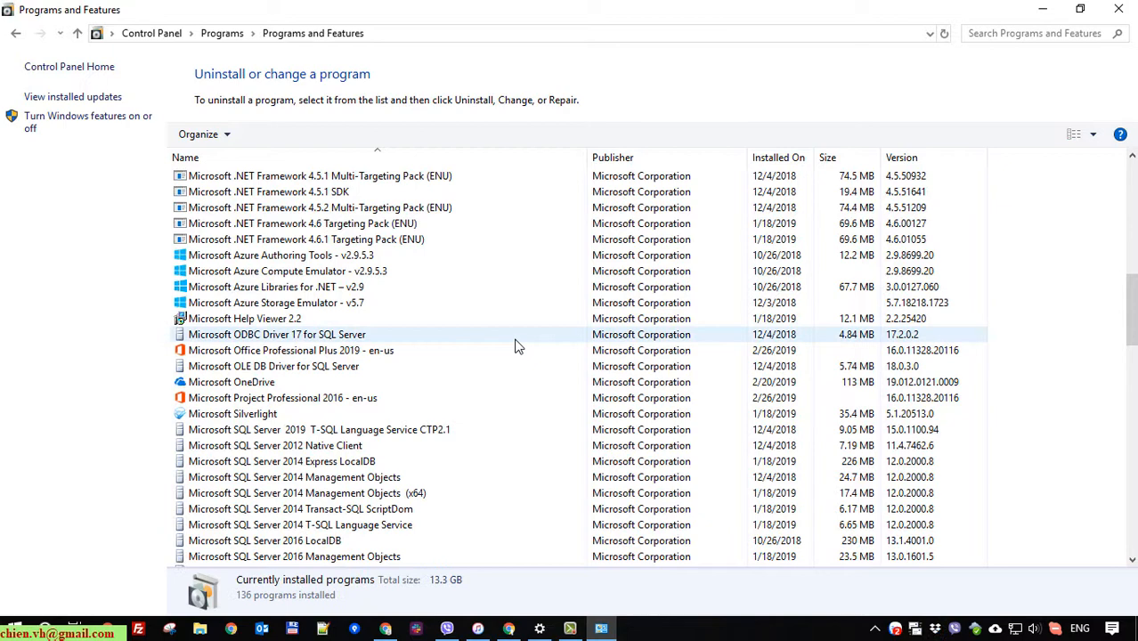
scroll("down", 3)
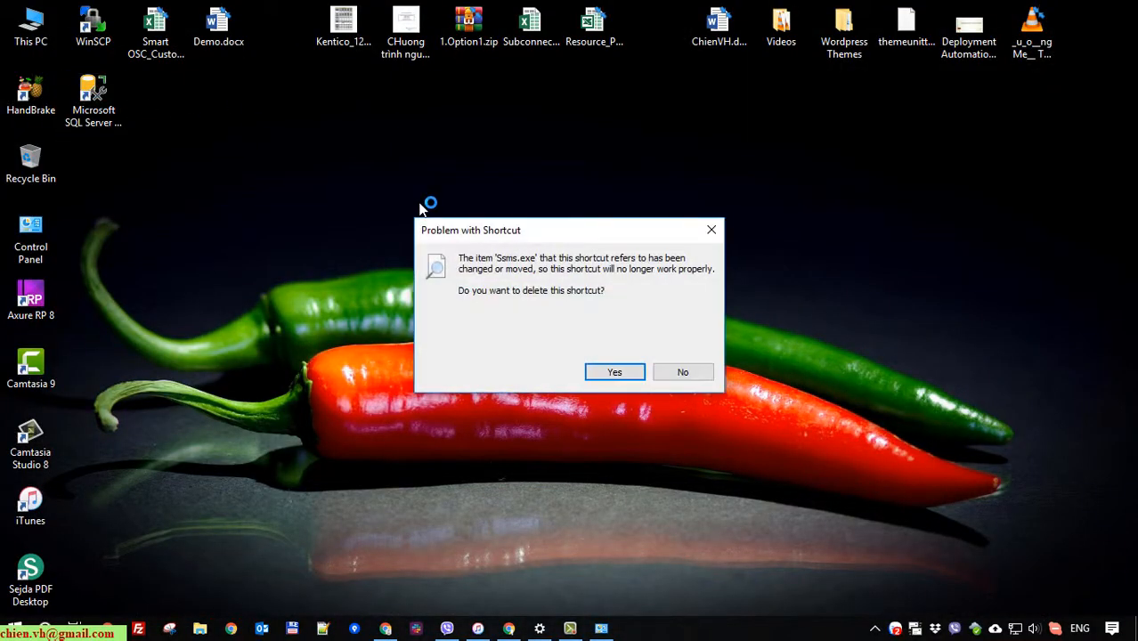
Step: Confirm Yes to delete the broken Ssms.exe desktop shortcut
left_click(614, 372)
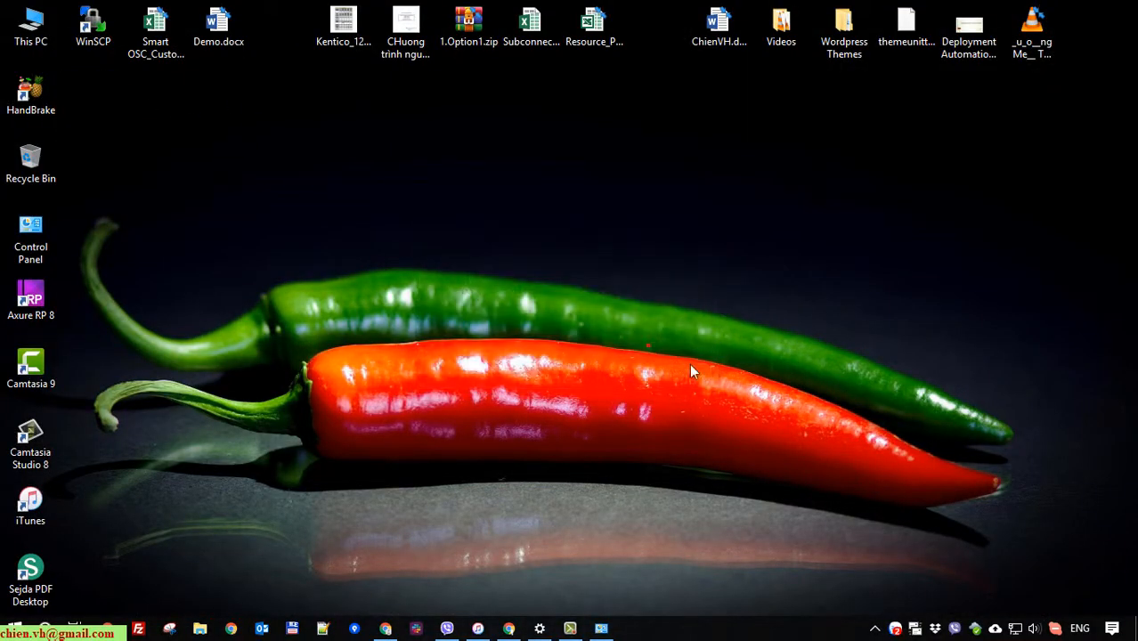